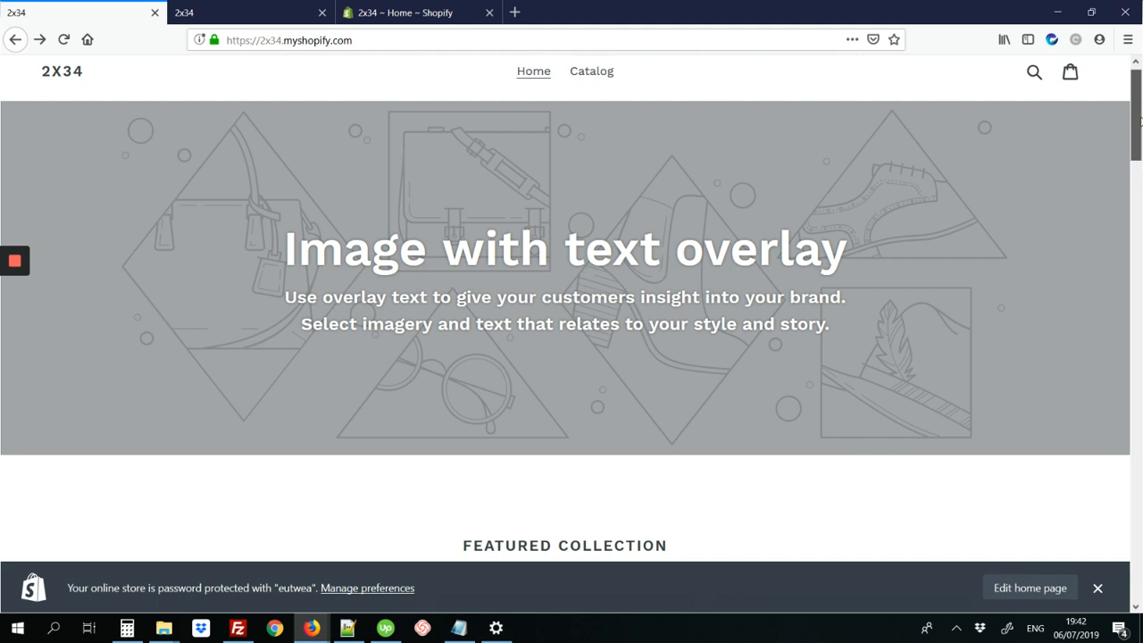
Open My_document.pdf from the home page's DOWNLOAD PDF button, then return to the other storefront tab
scroll(down, 3)
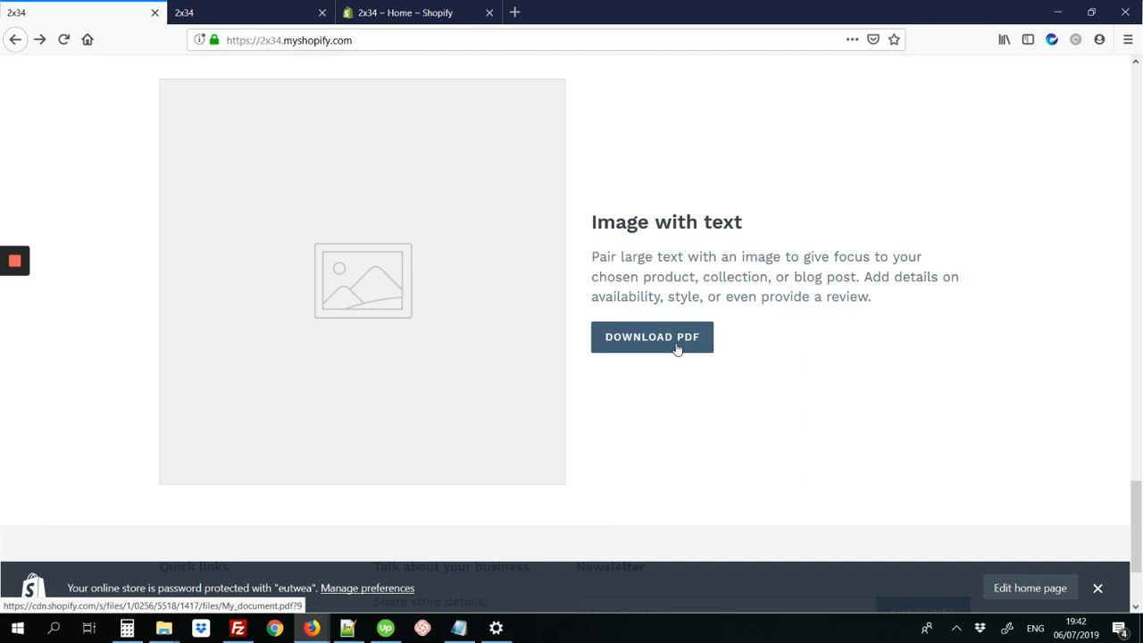
mouse_move(644, 341)
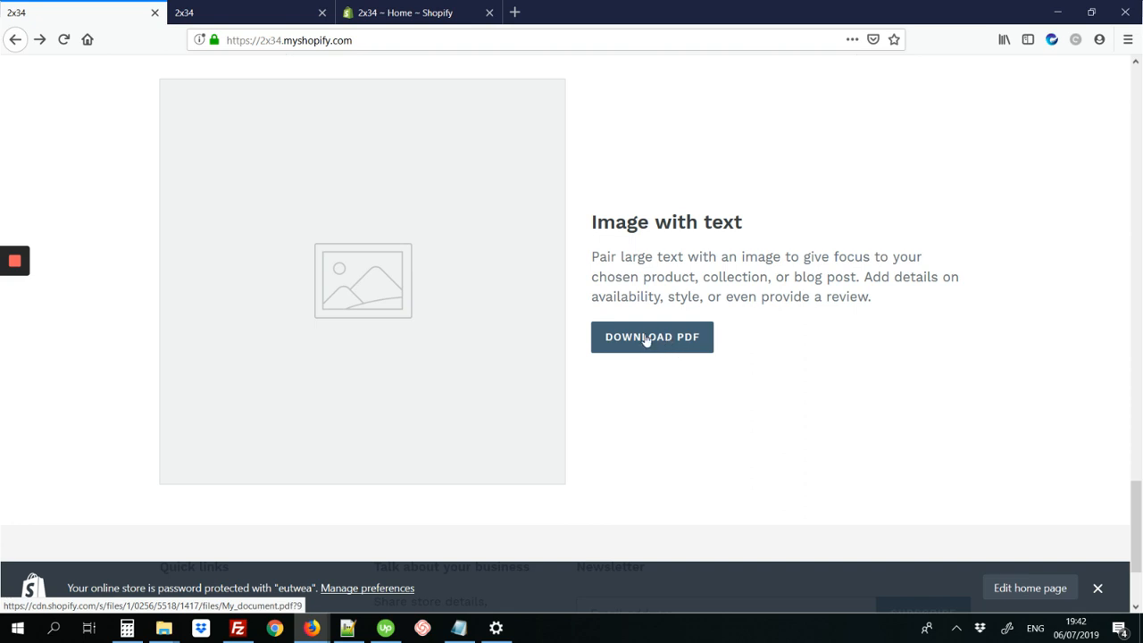
click(652, 337)
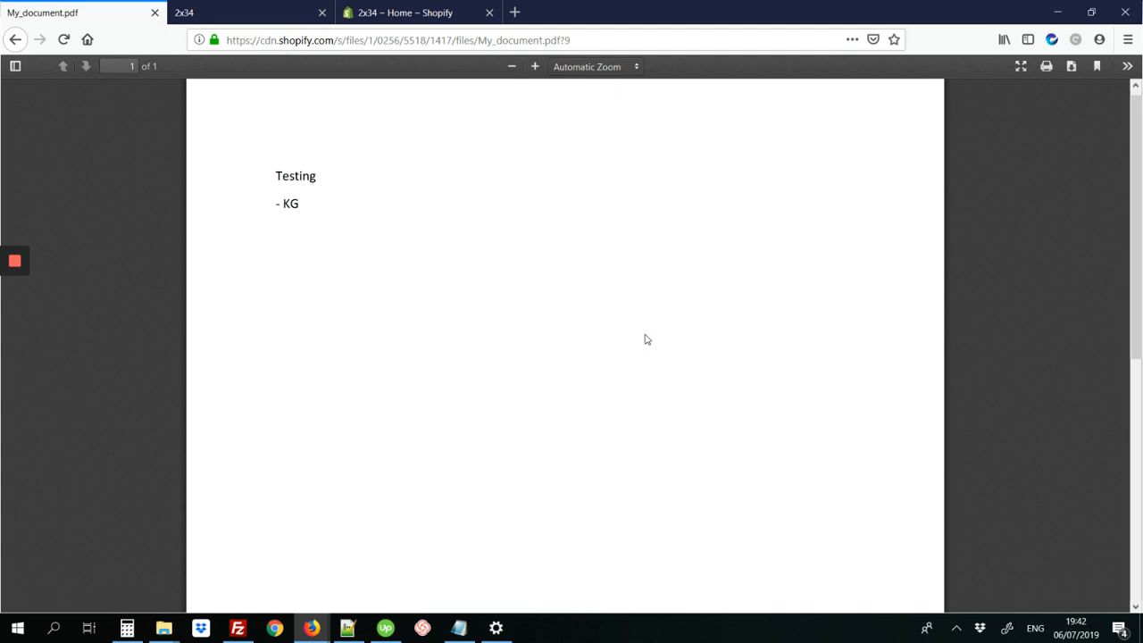
click(241, 11)
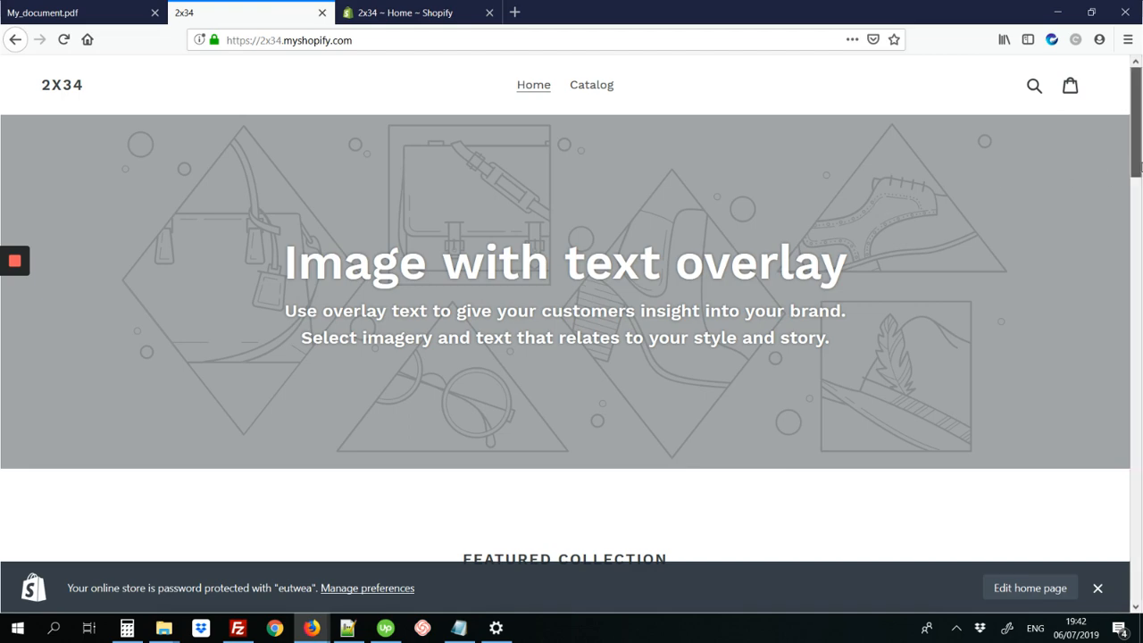
scroll(down, 3)
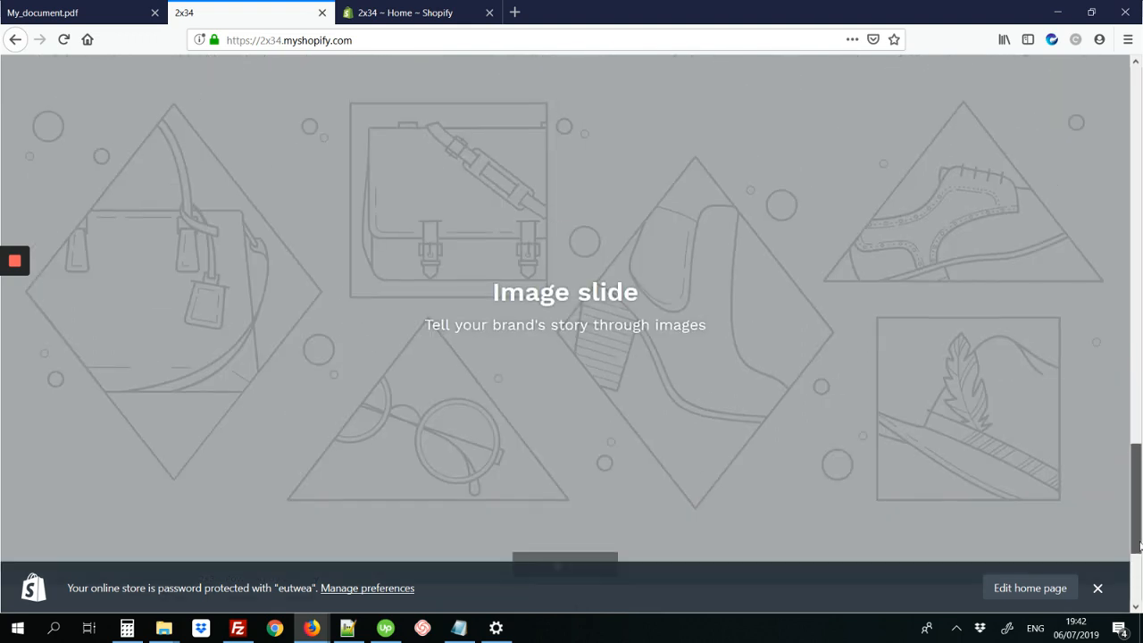
scroll(down, 3)
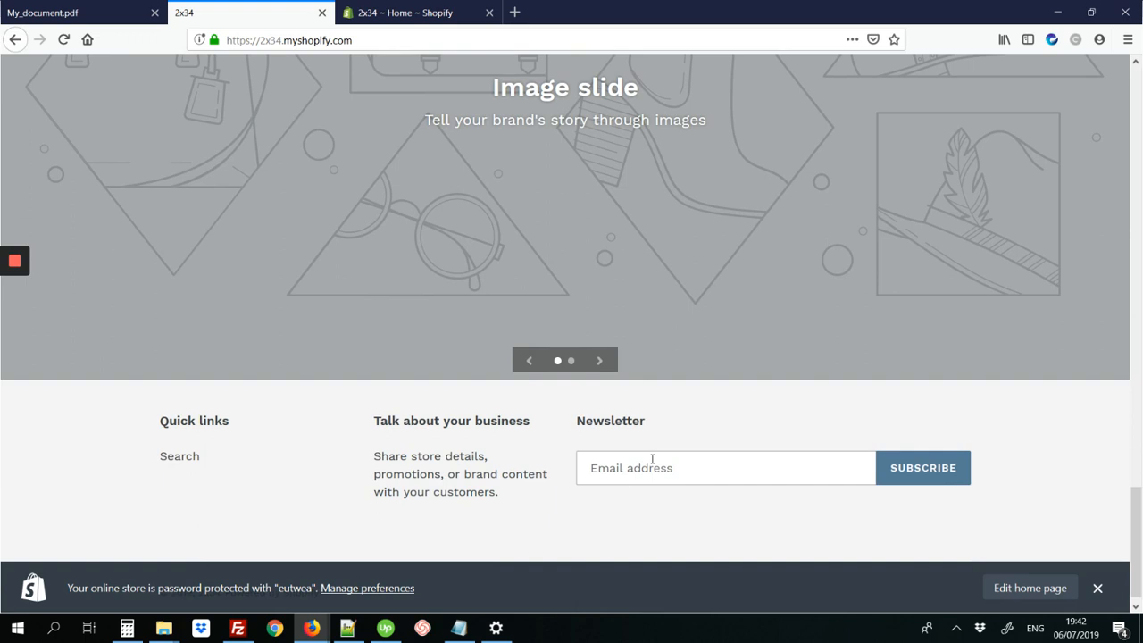
mouse_move(450, 149)
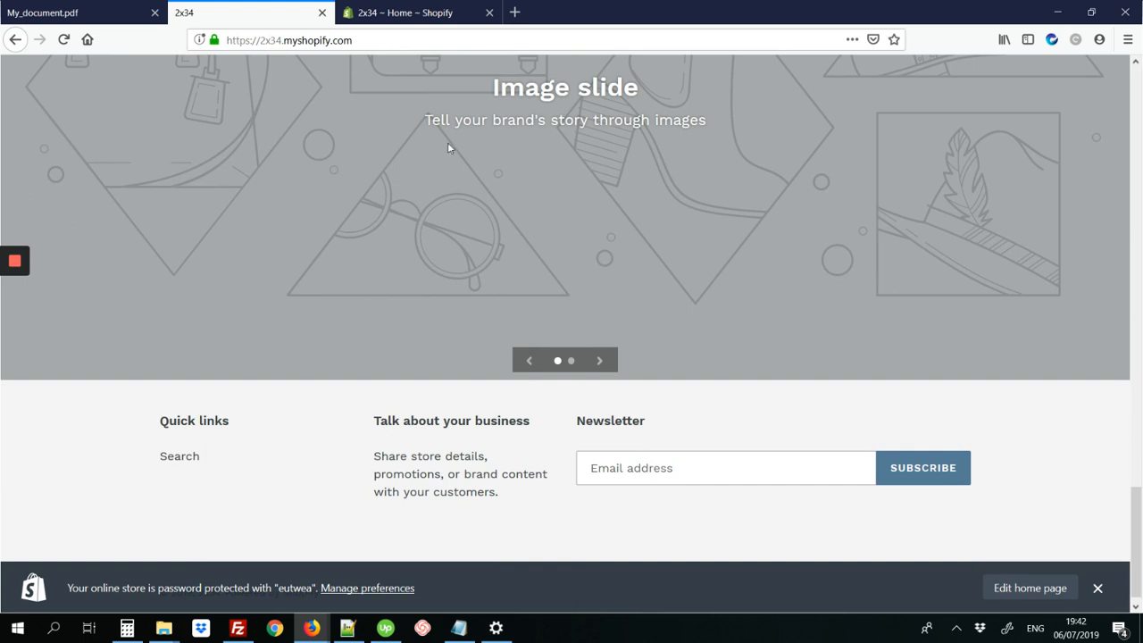
Go to Settings > Files in the Shopify admin to list uploaded files
click(411, 13)
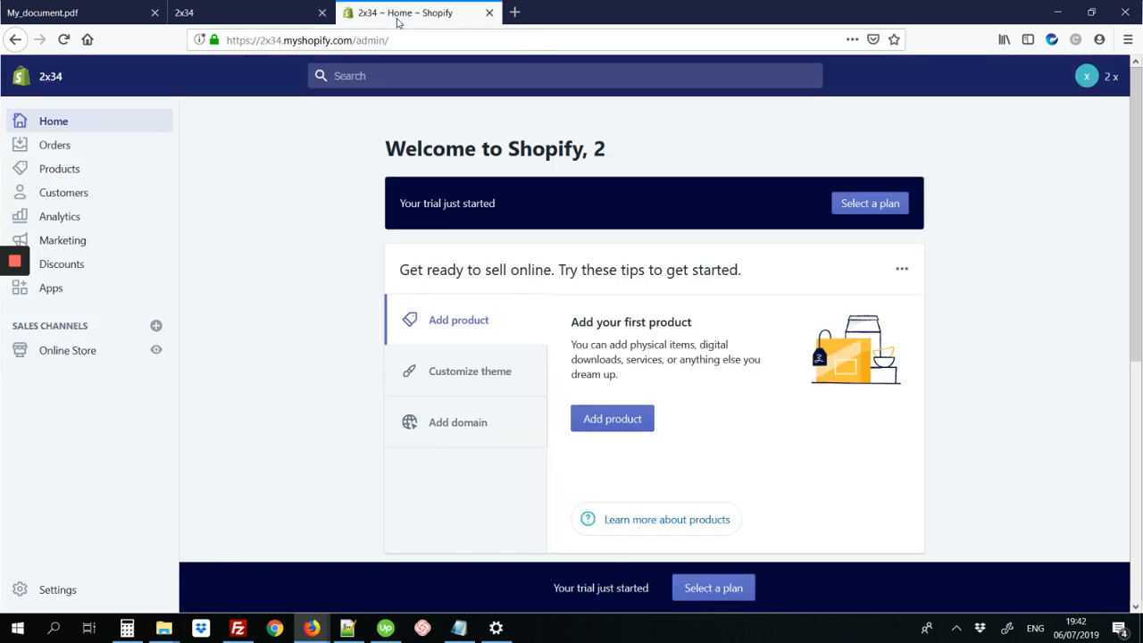
click(308, 39)
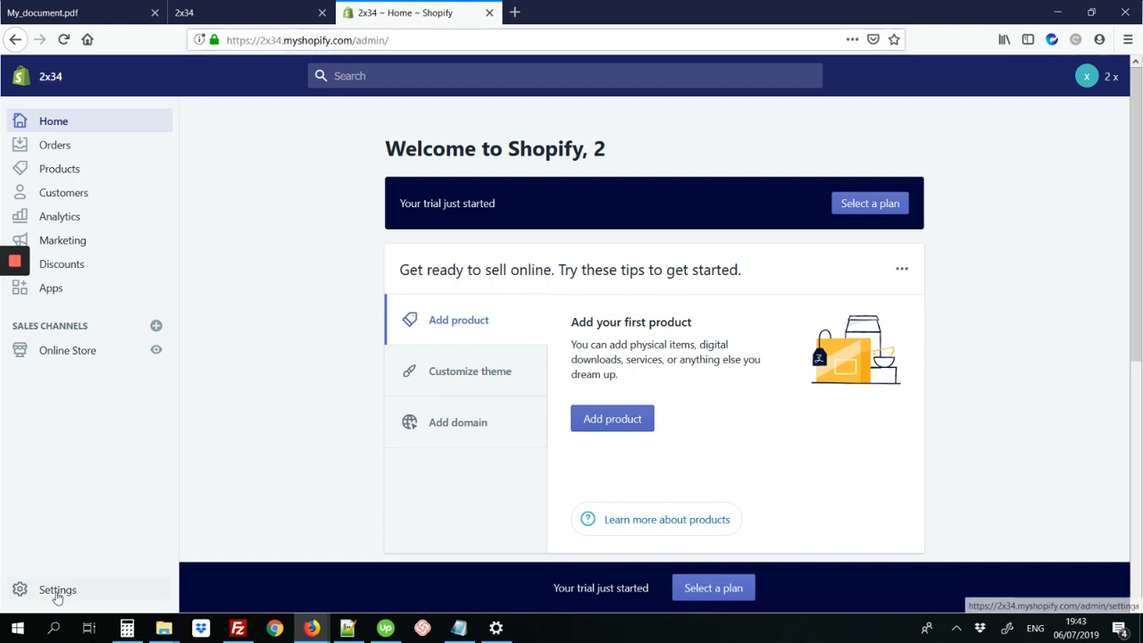
click(57, 589)
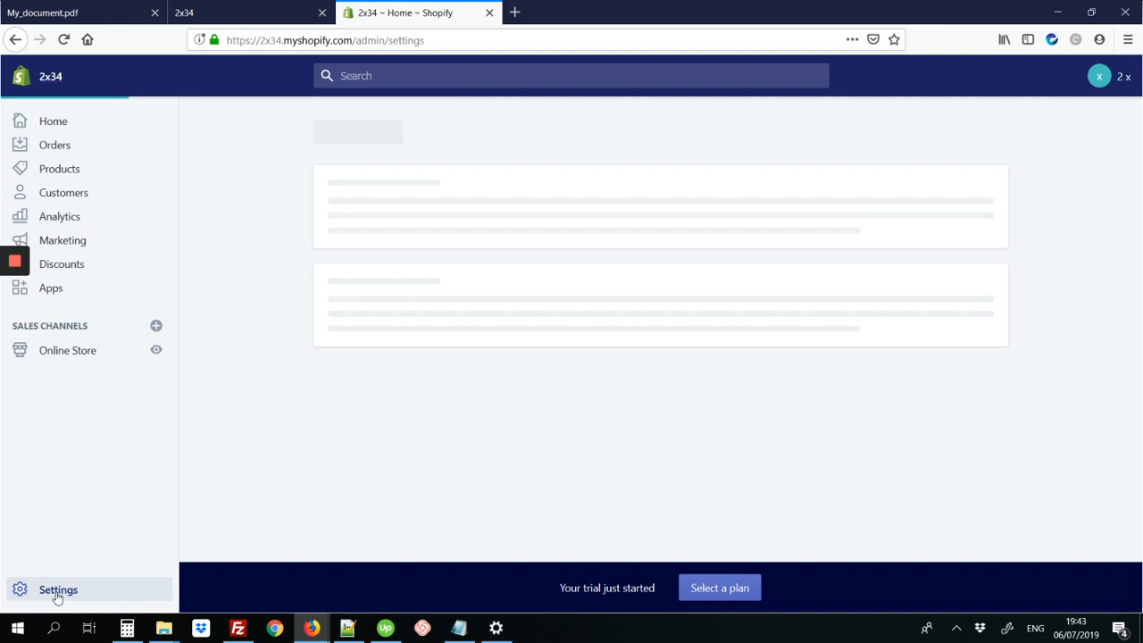
click(57, 590)
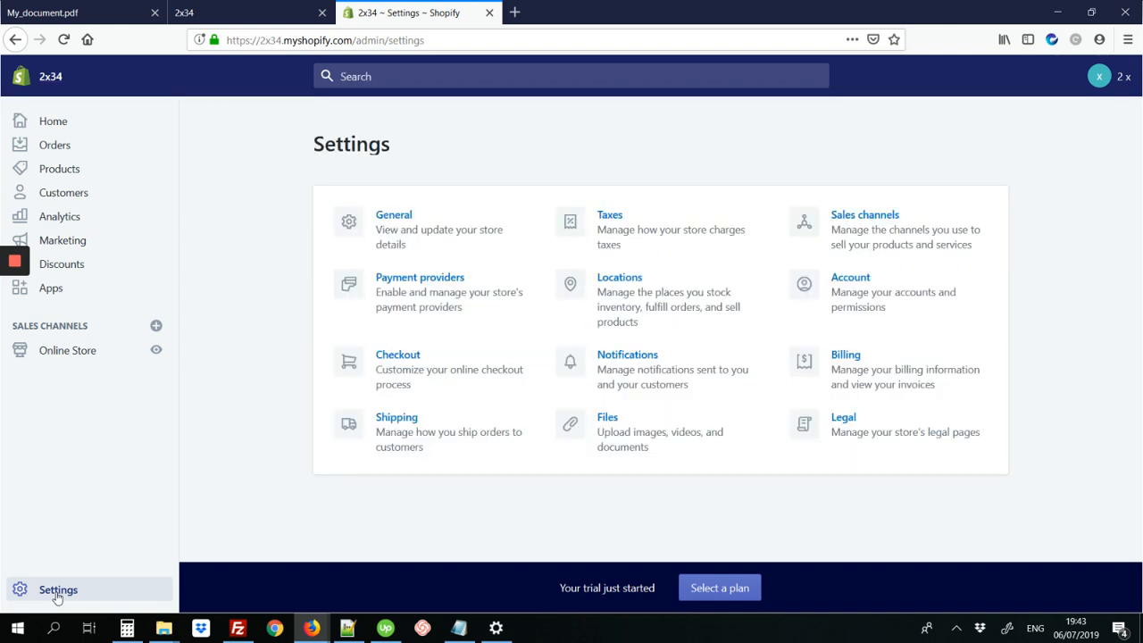
mouse_move(632, 431)
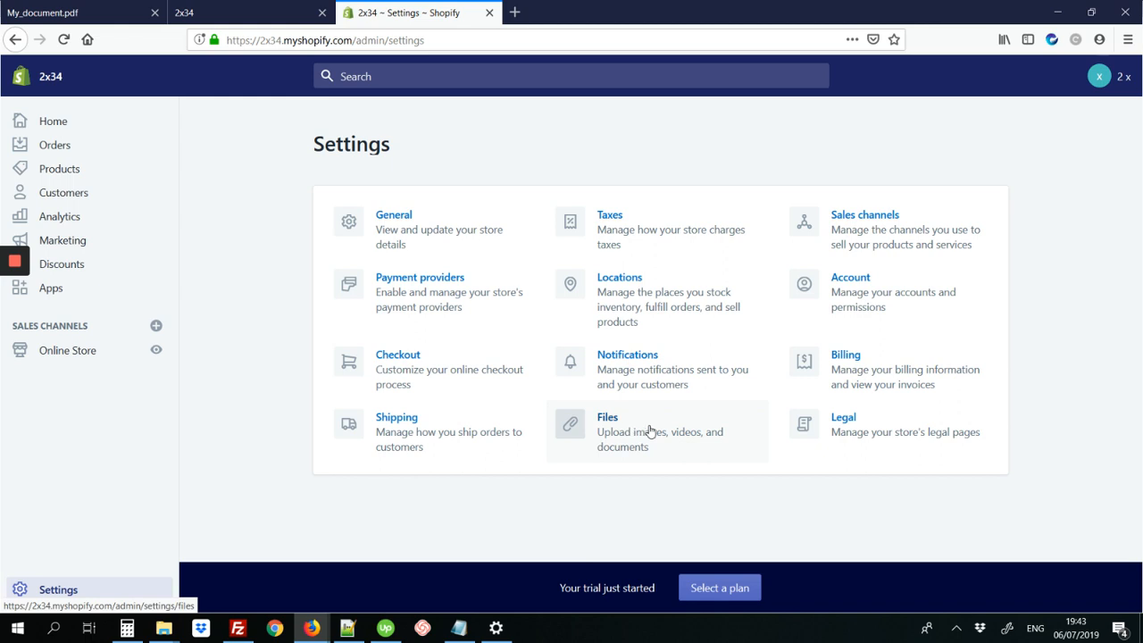
click(607, 418)
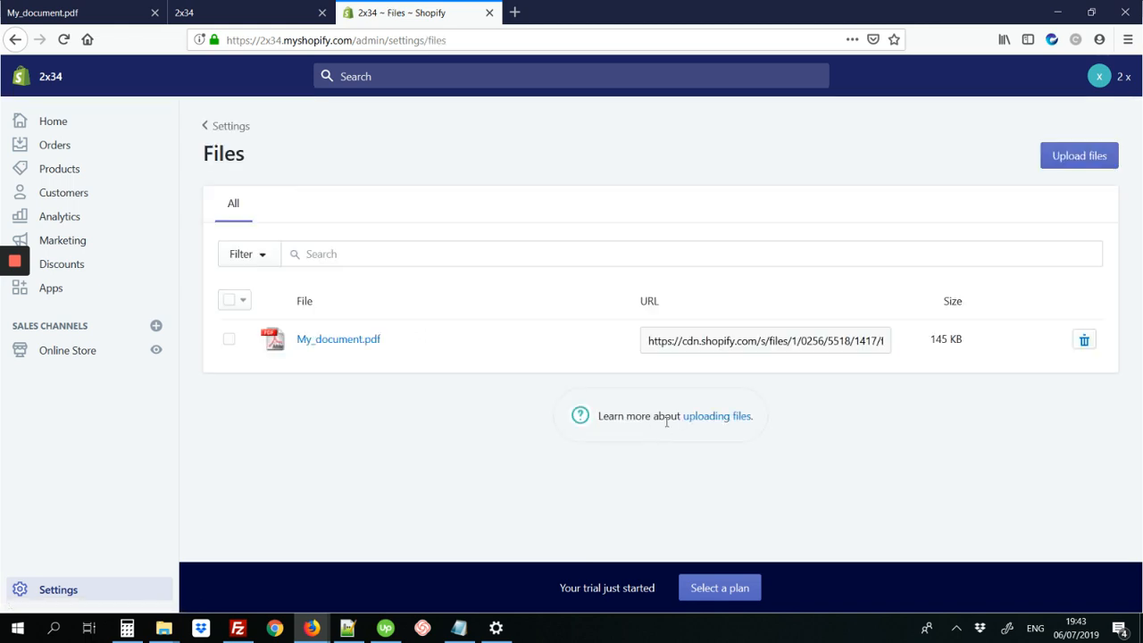
mouse_move(959, 280)
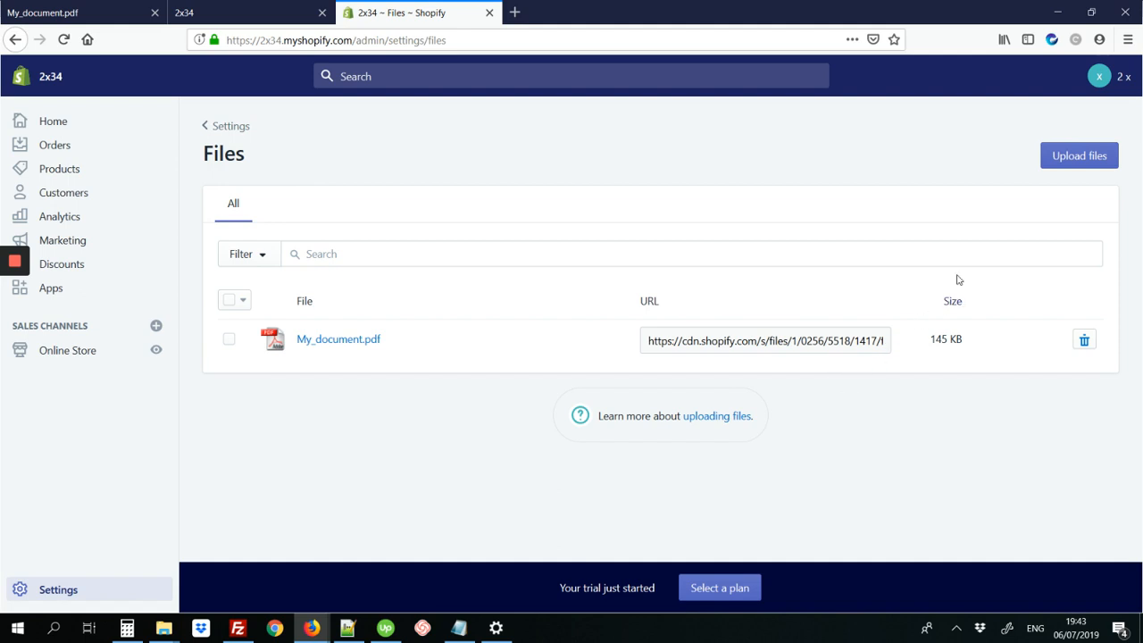
mouse_move(1082, 217)
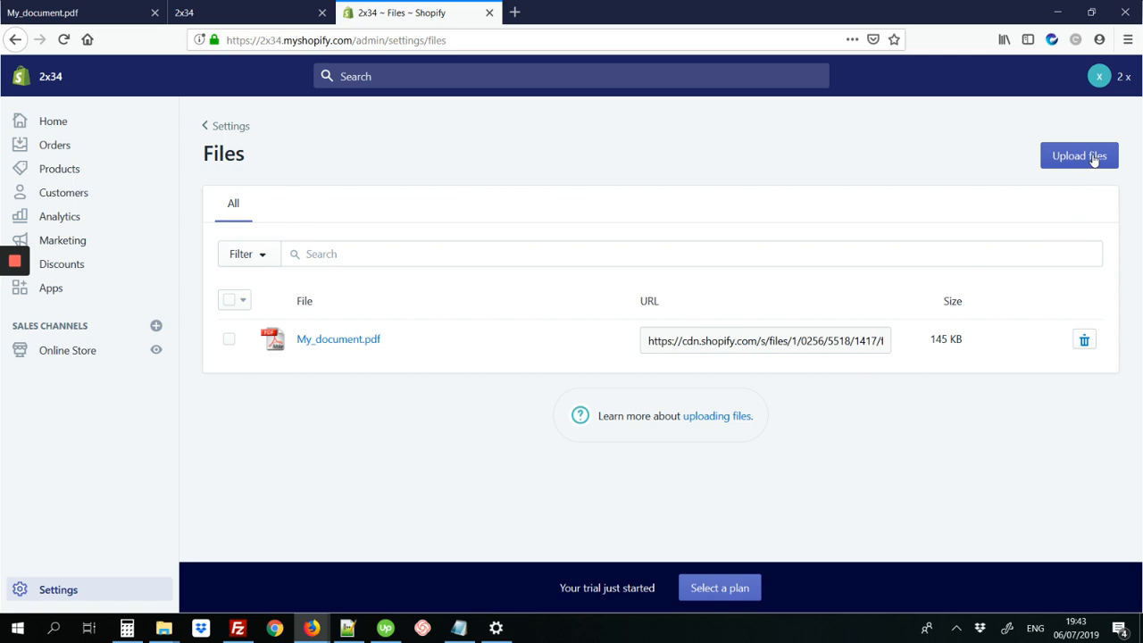
mouse_move(1080, 155)
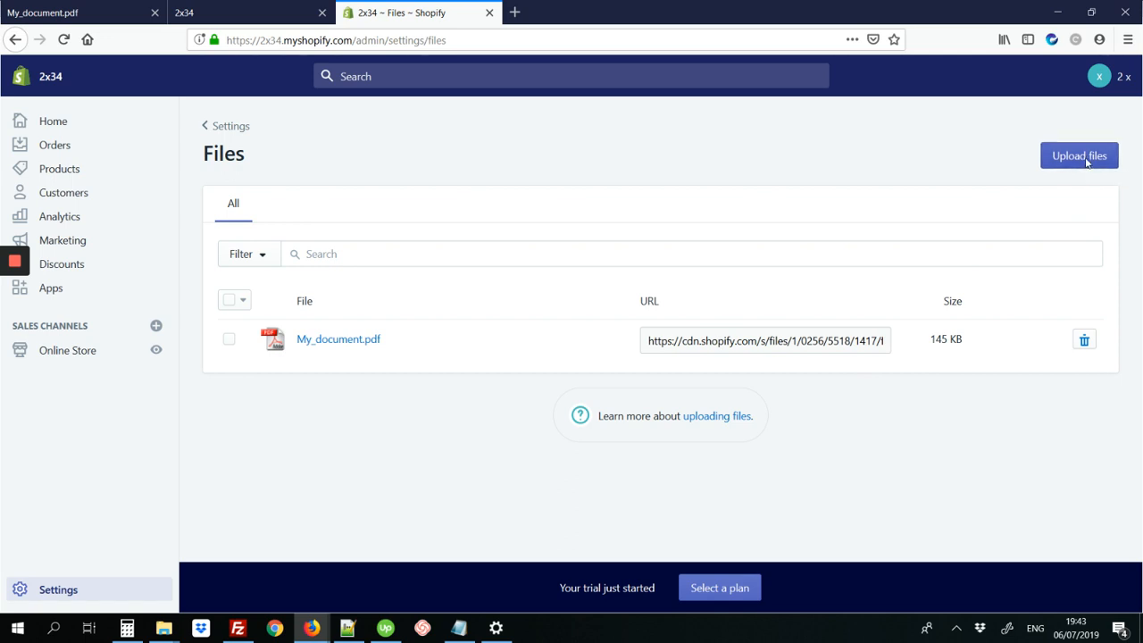
Upload 'My shopify document' PDF from the Desktop to the store's files
click(1079, 156)
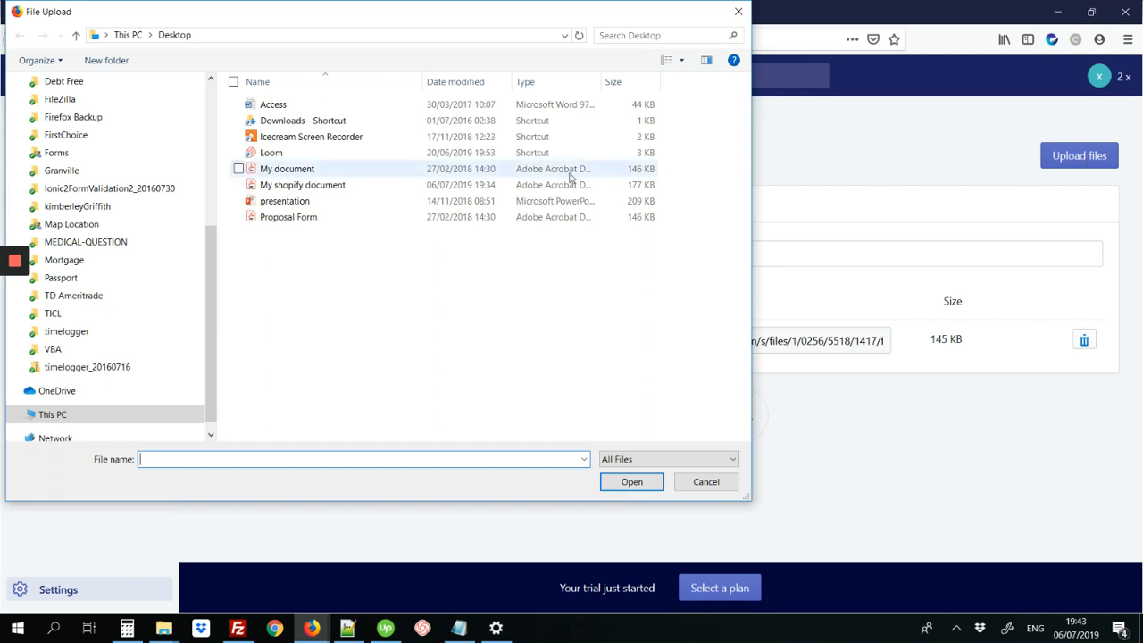
click(303, 185)
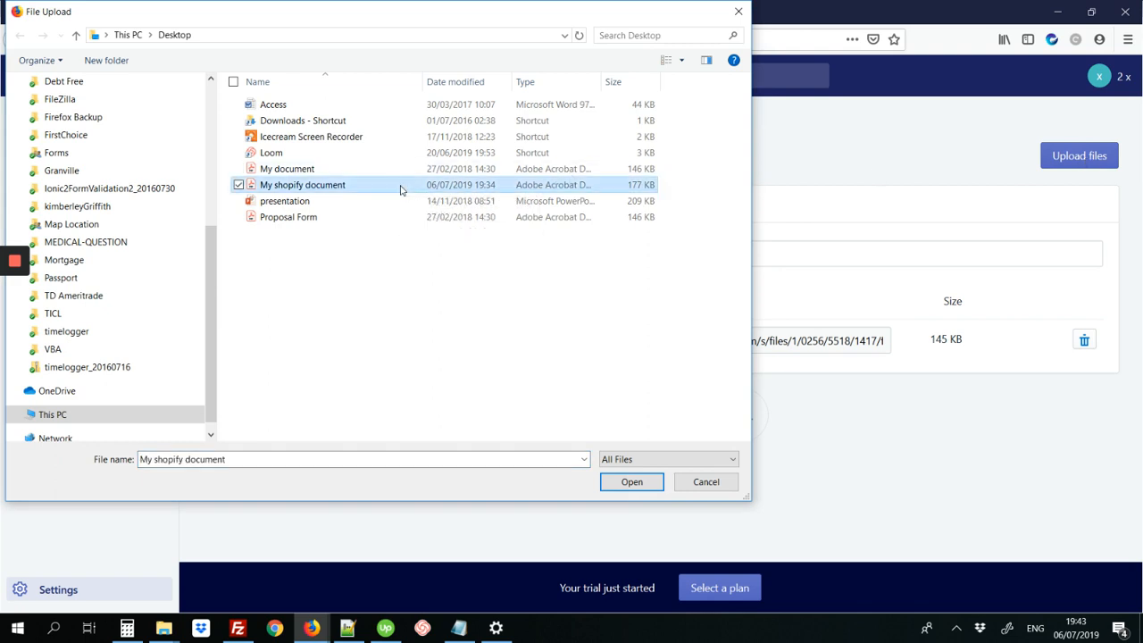
mouse_move(337, 188)
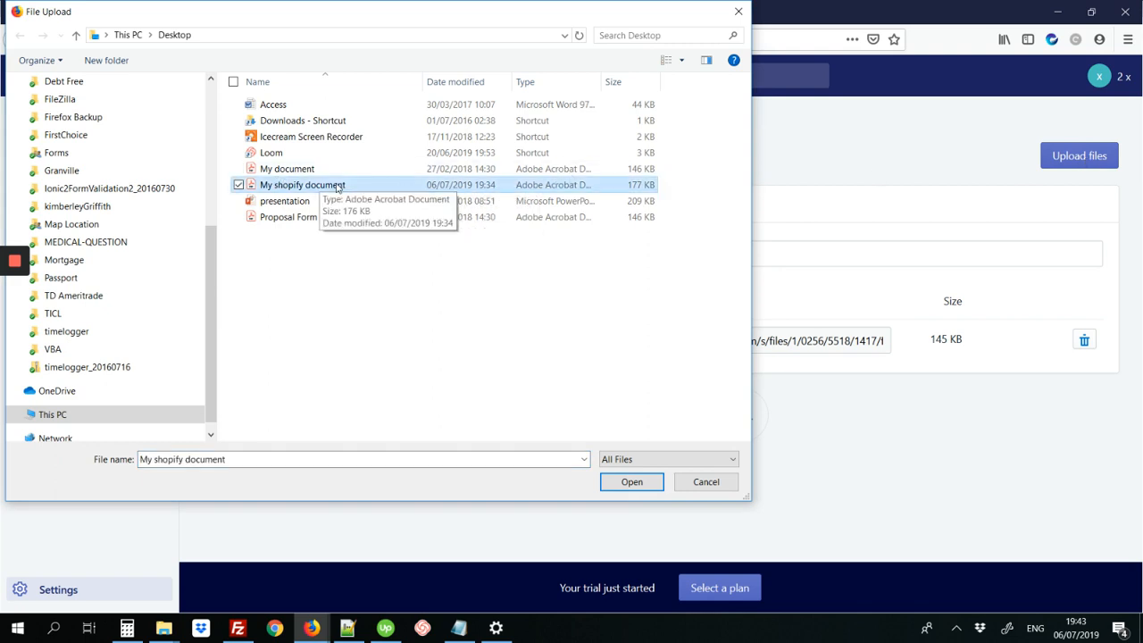
mouse_move(364, 187)
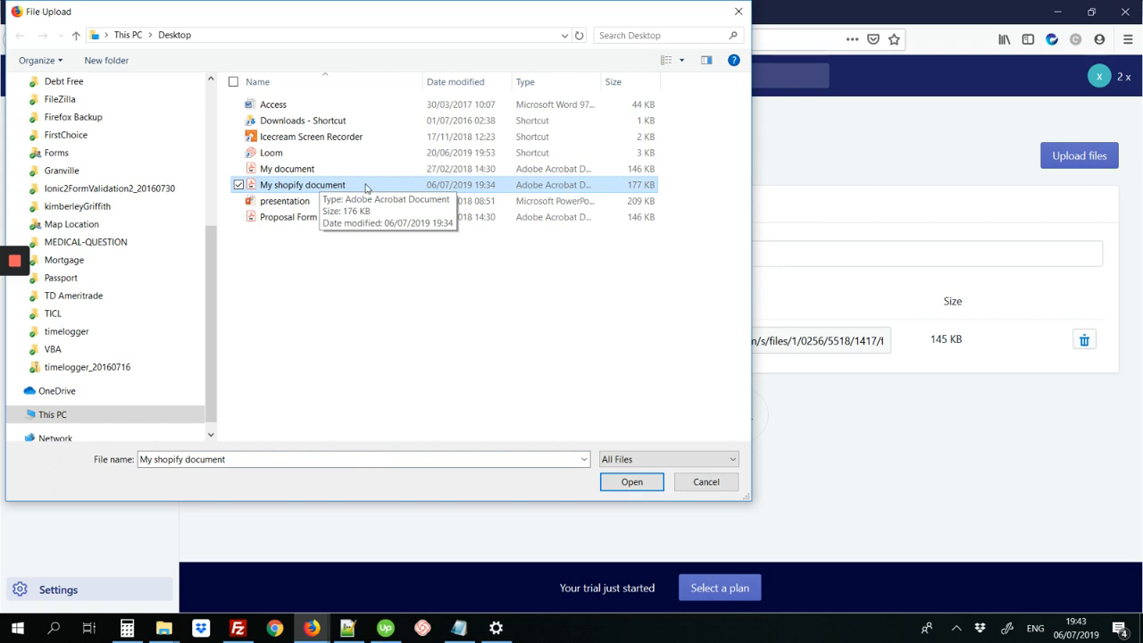
mouse_move(608, 474)
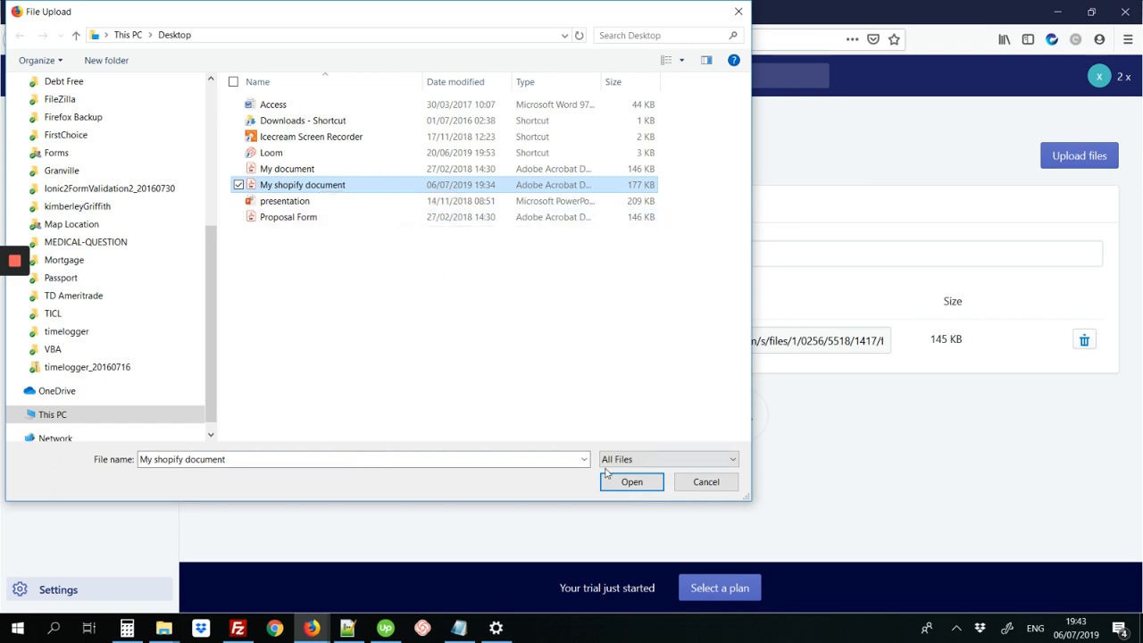
click(631, 481)
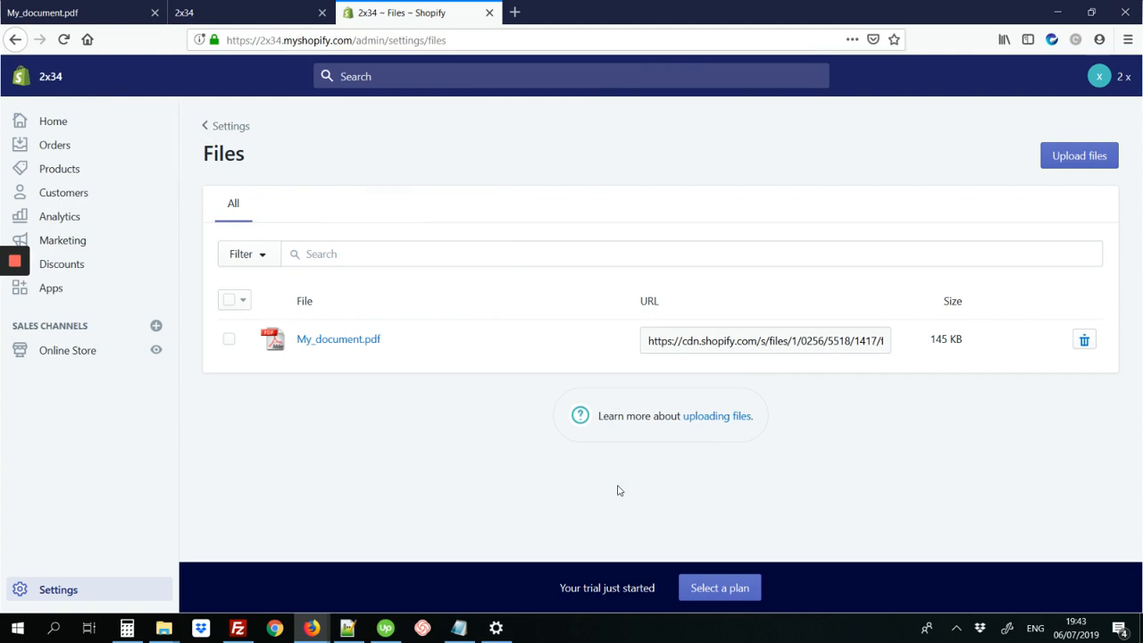
click(1079, 154)
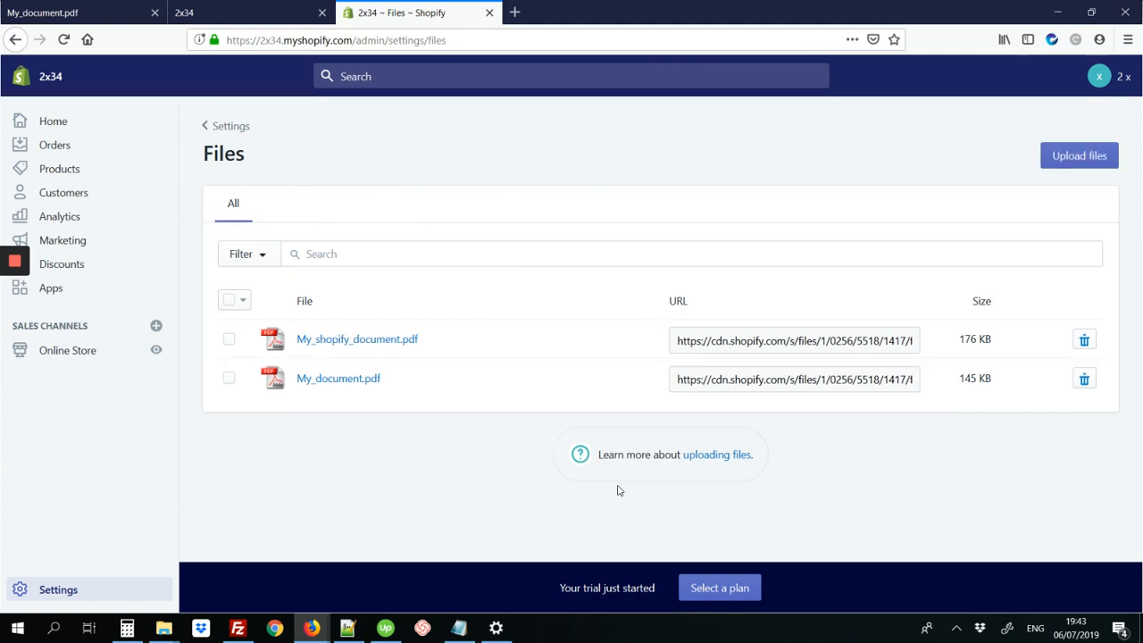
mouse_move(652, 344)
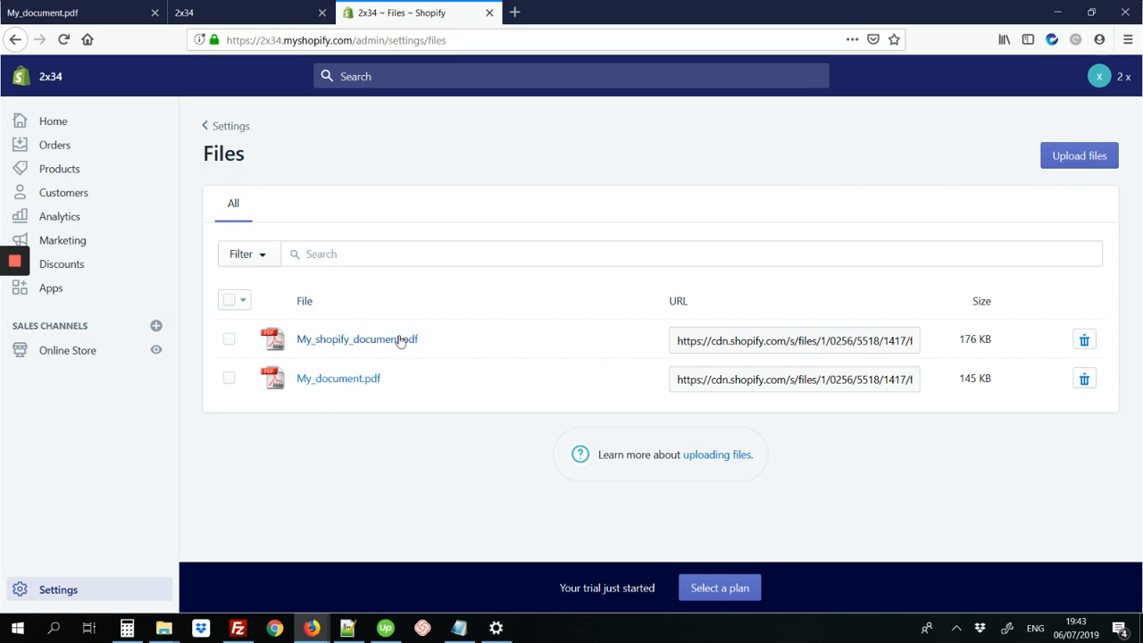
mouse_move(311, 344)
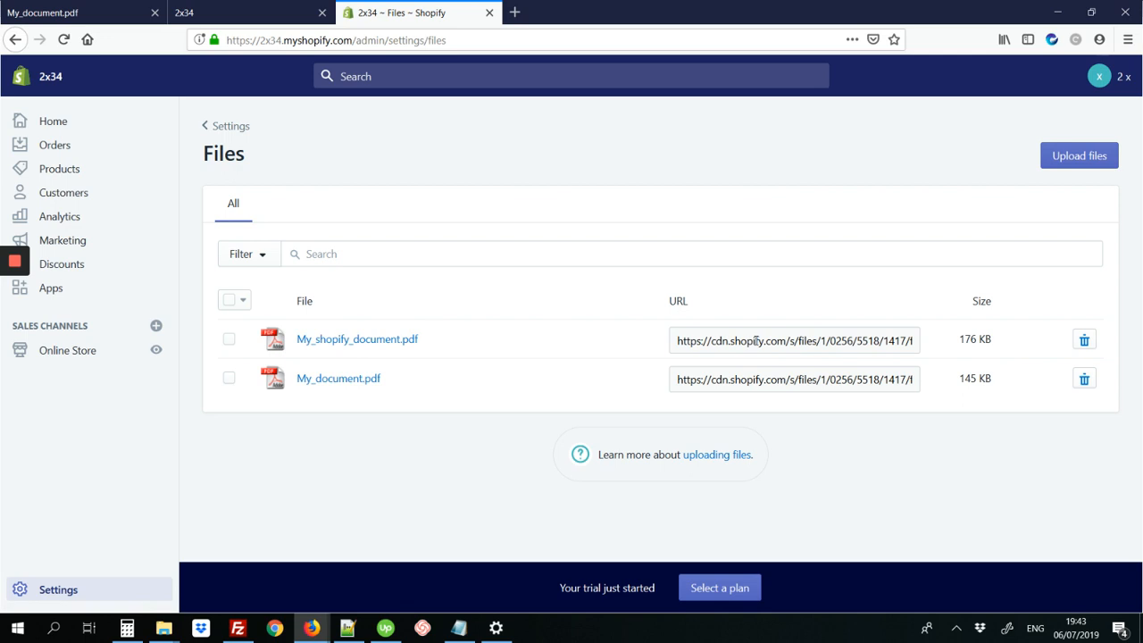
Select the CDN link of My_shopify_document.pdf in the Files list
click(794, 341)
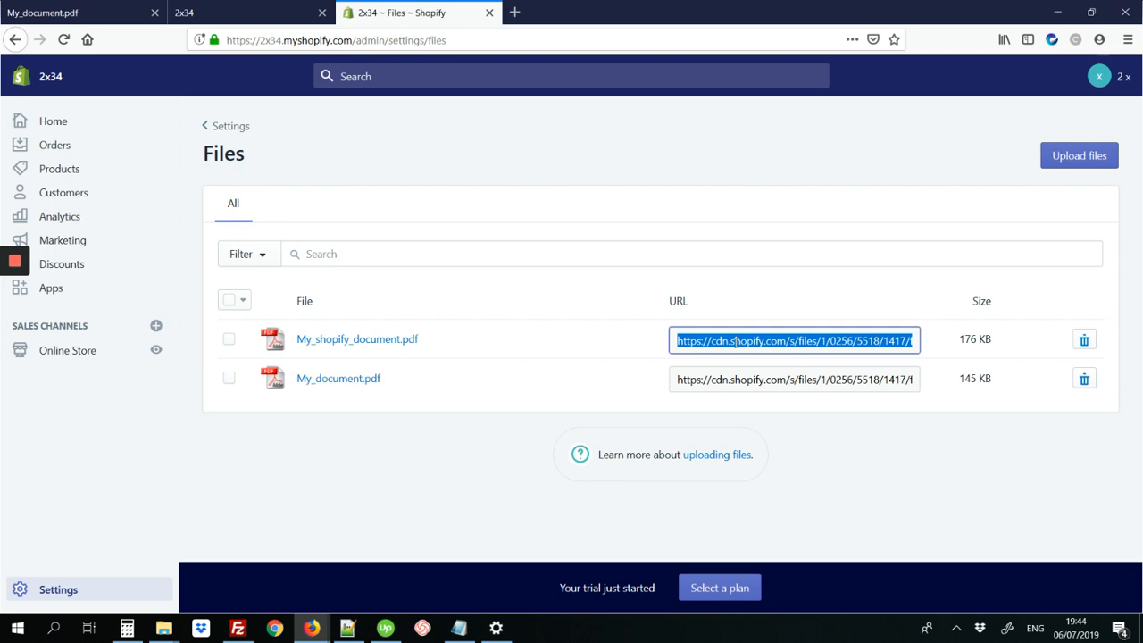
mouse_move(564, 203)
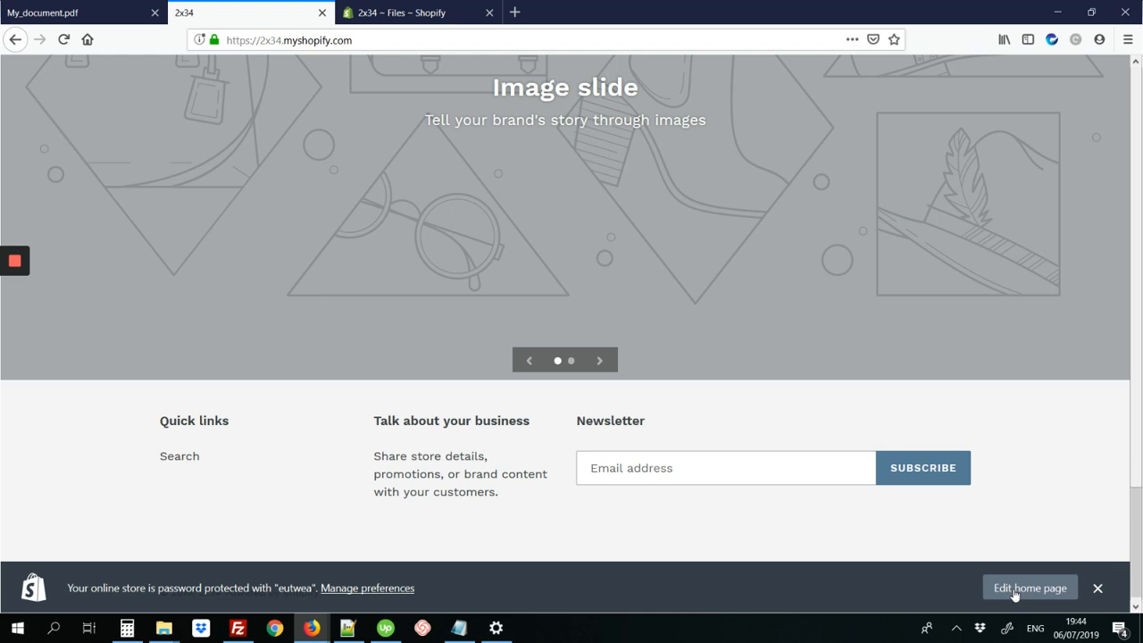
Open the home page in the theme editor and show the Add section catalogue
click(1030, 588)
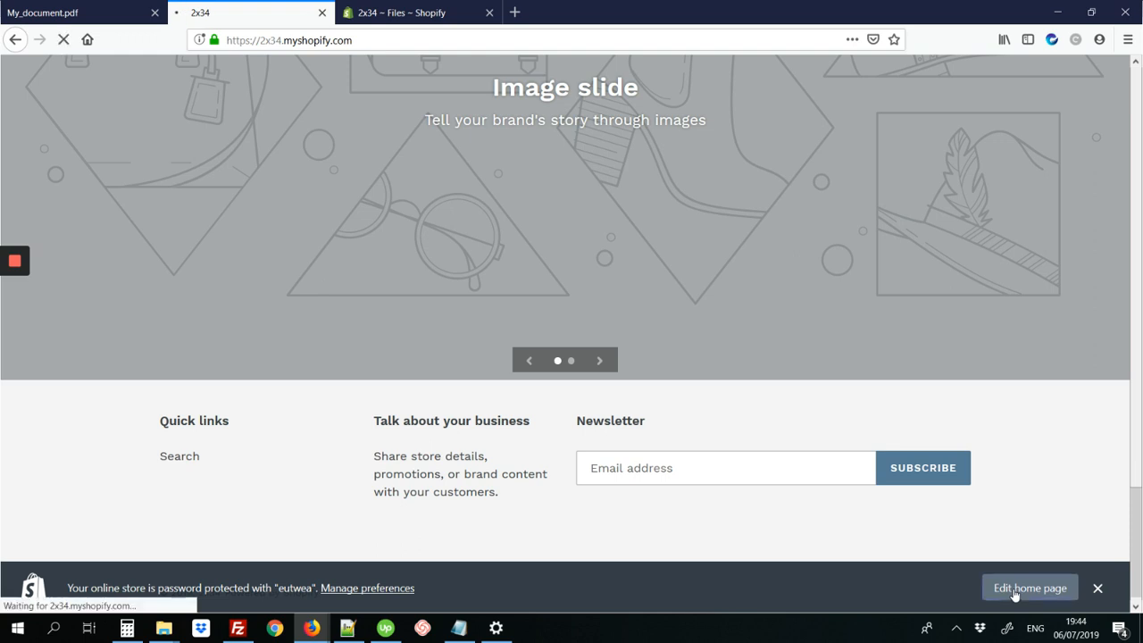
click(1029, 588)
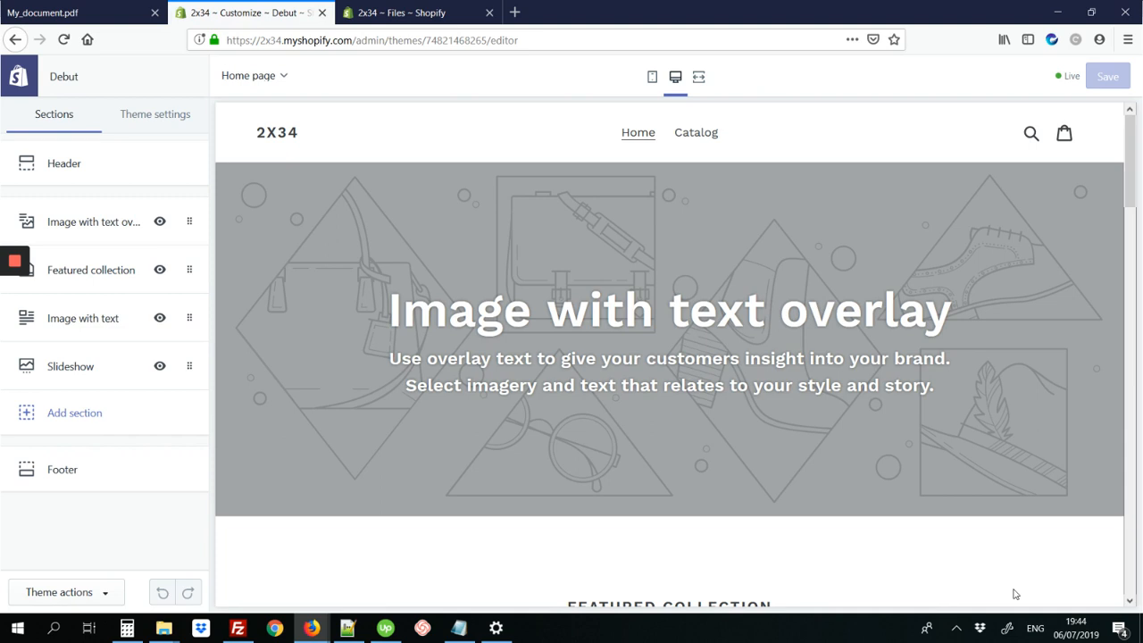
mouse_move(582, 503)
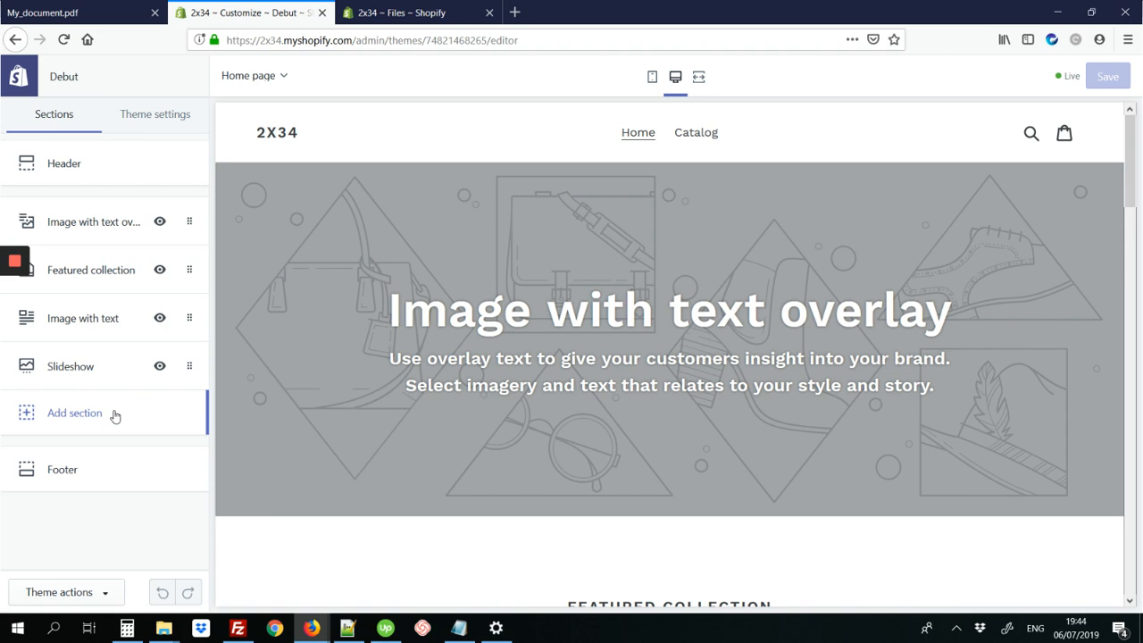
mouse_move(78, 414)
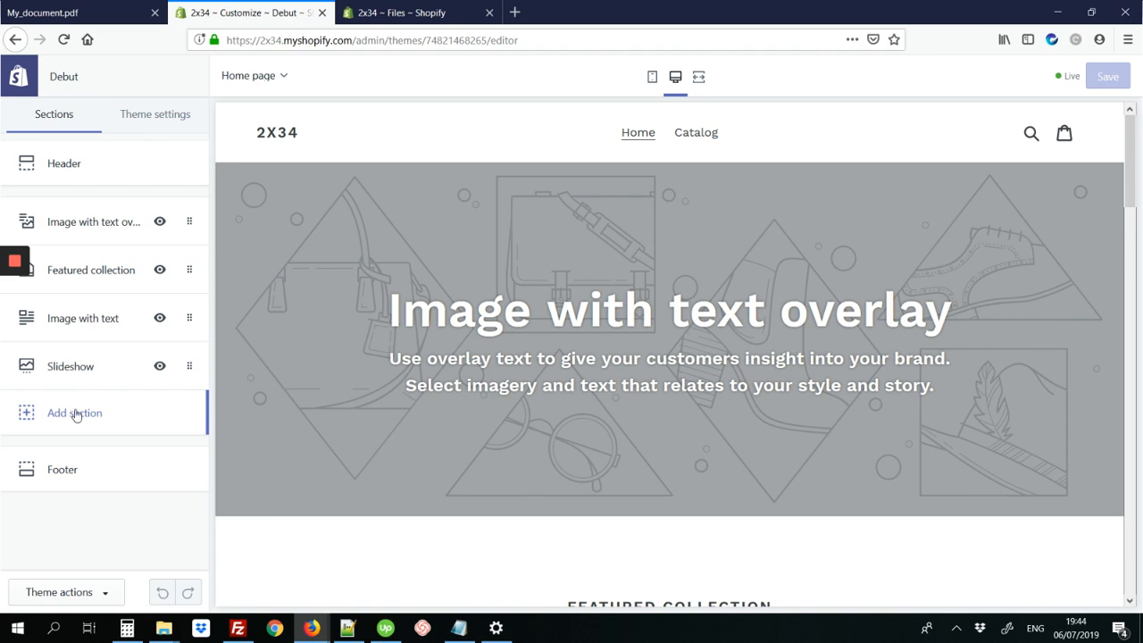
mouse_move(126, 416)
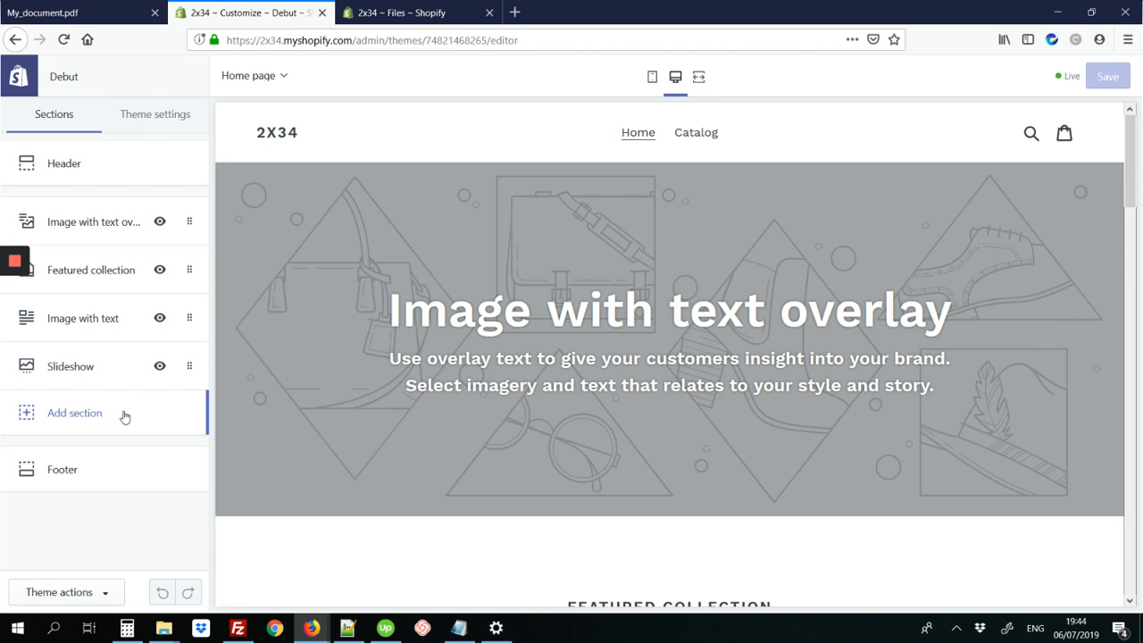
click(74, 413)
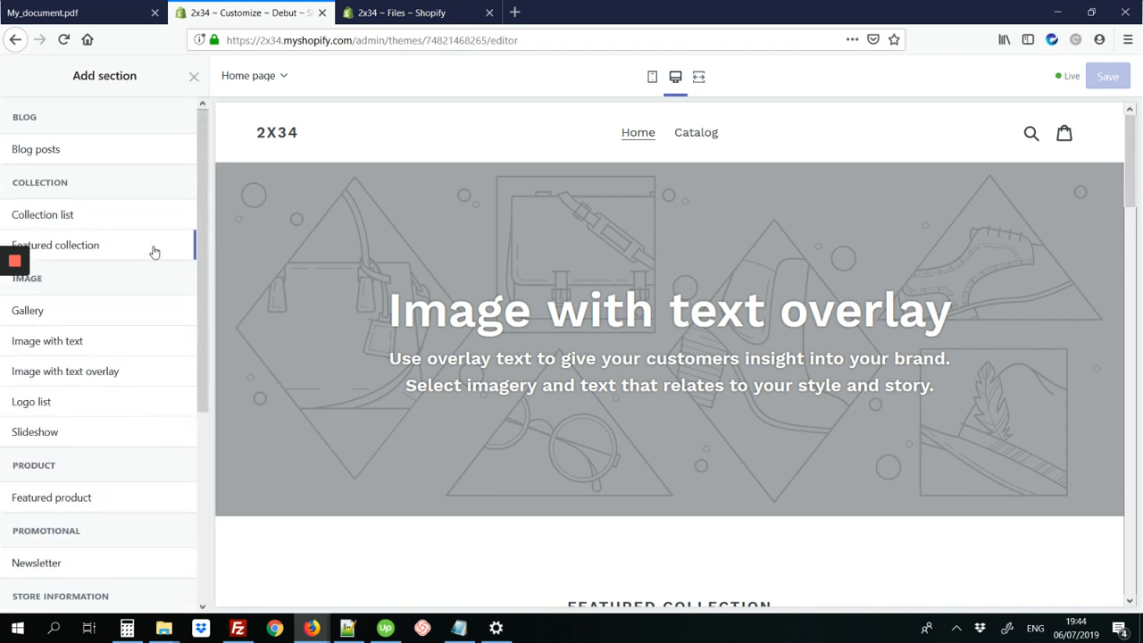
mouse_move(47, 340)
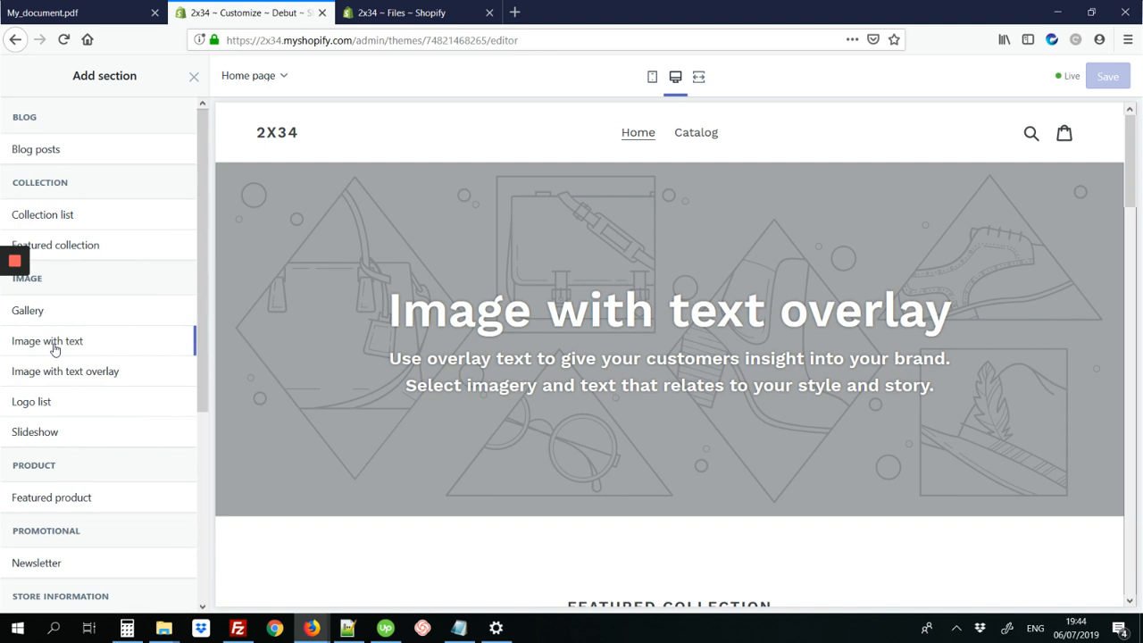
mouse_move(47, 340)
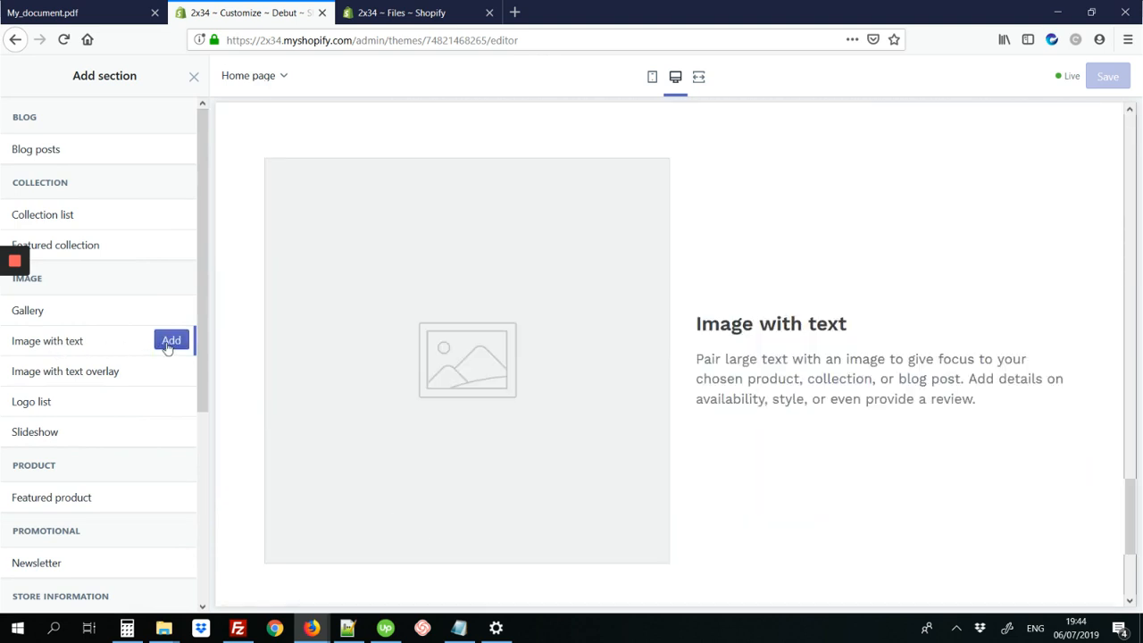
Add an Image with text section and label its button 'Download my pdf'
click(170, 341)
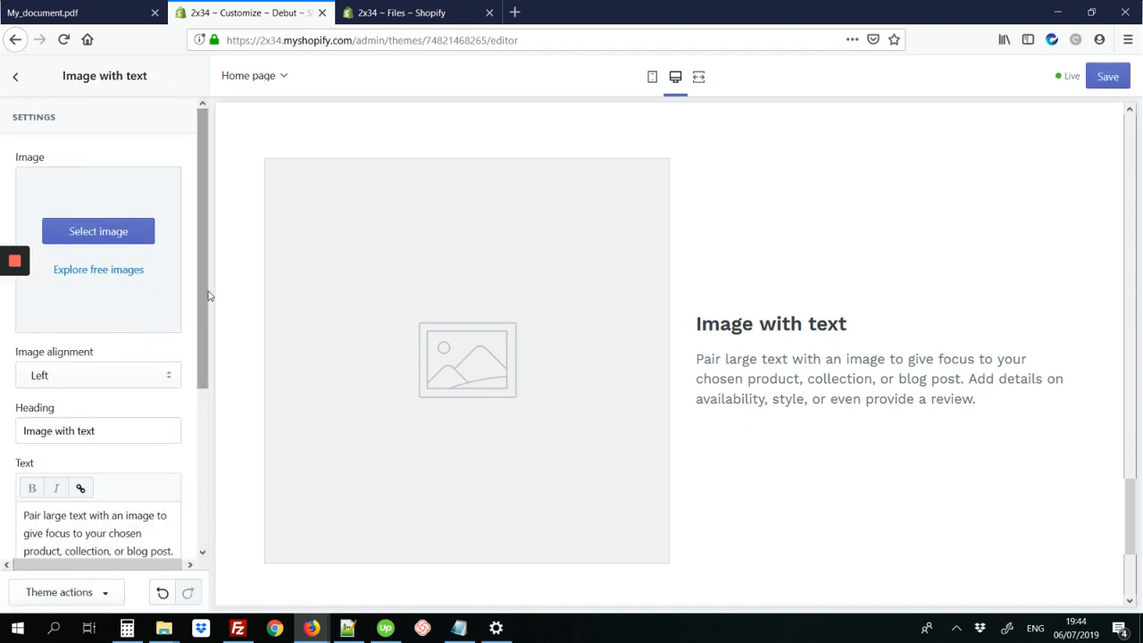
scroll(down, 3)
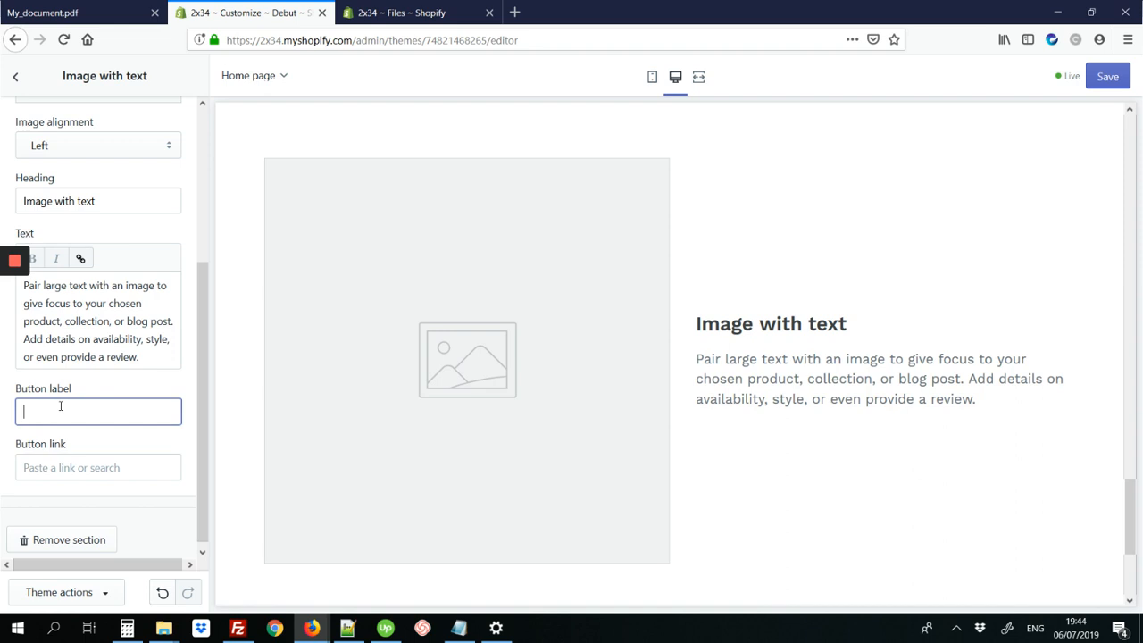
text(Download my)
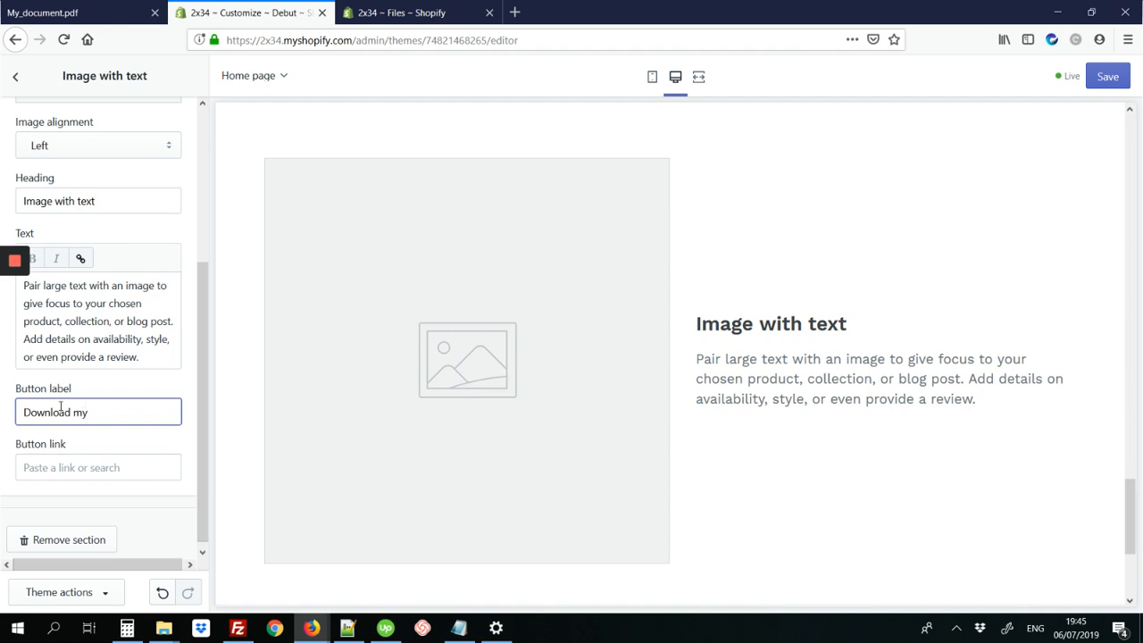
text(pdf)
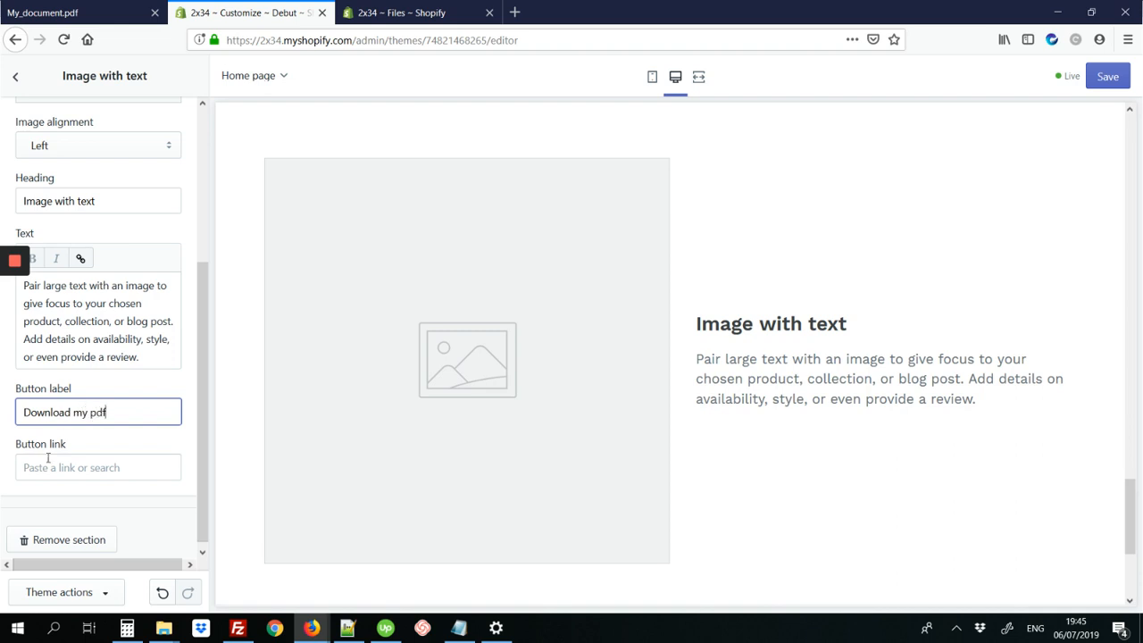
Set the button link to the pasted My_shopify_document.pdf URL
click(98, 467)
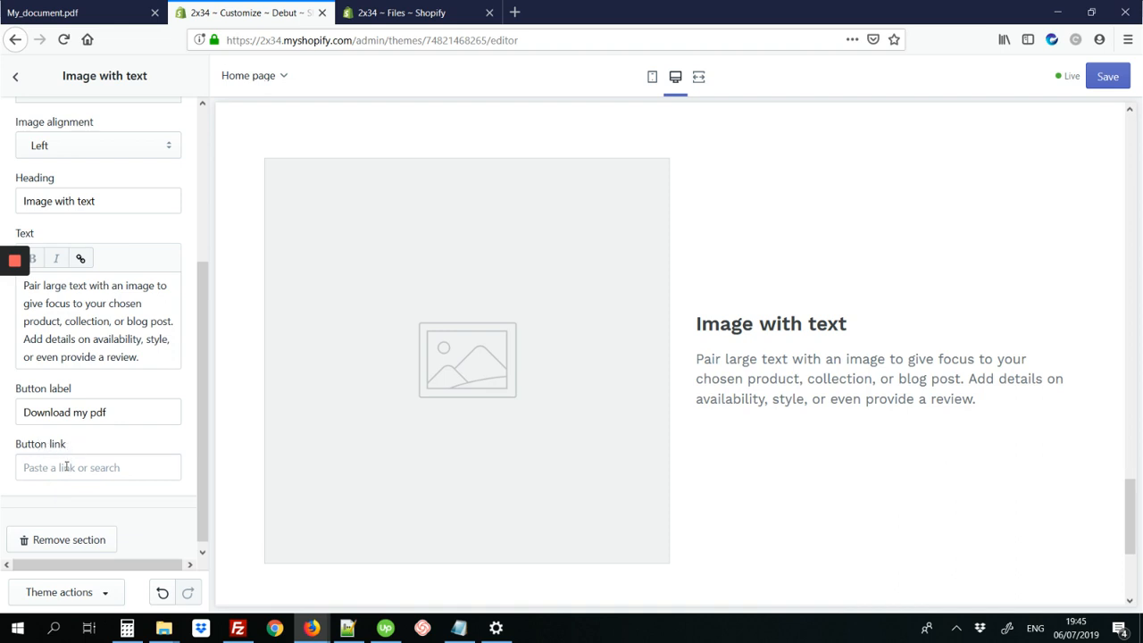
click(97, 468)
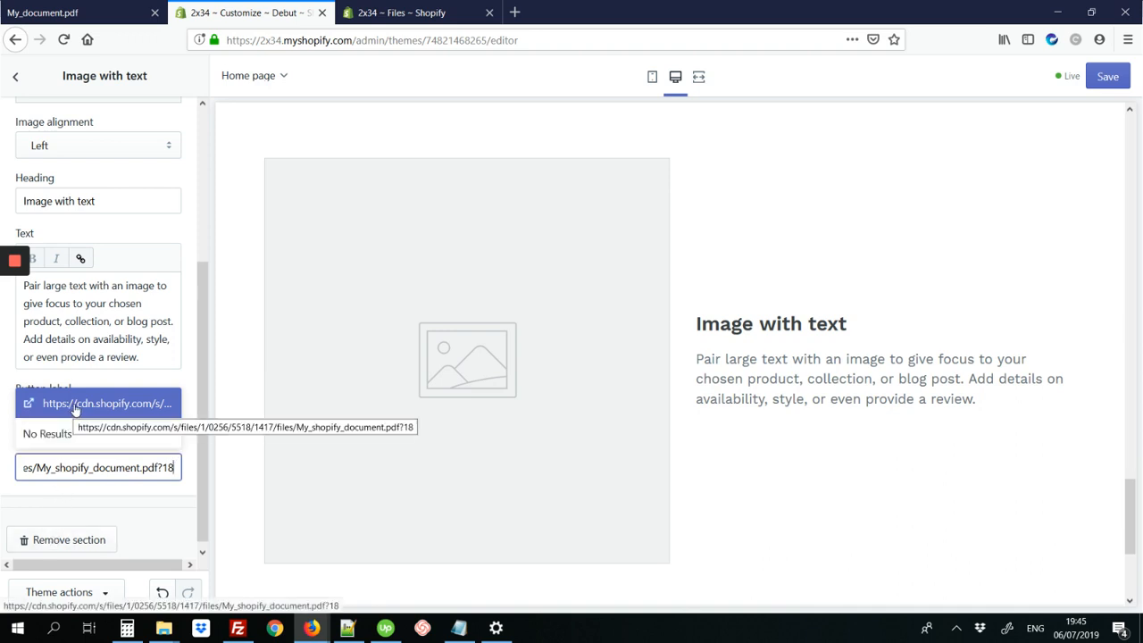
click(107, 402)
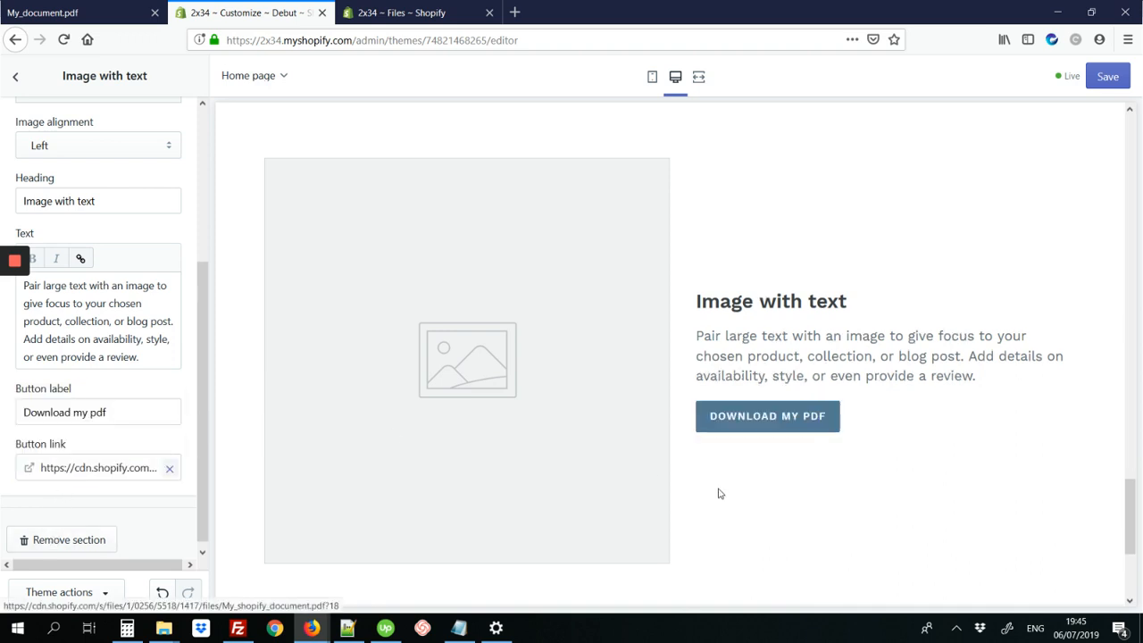
mouse_move(768, 425)
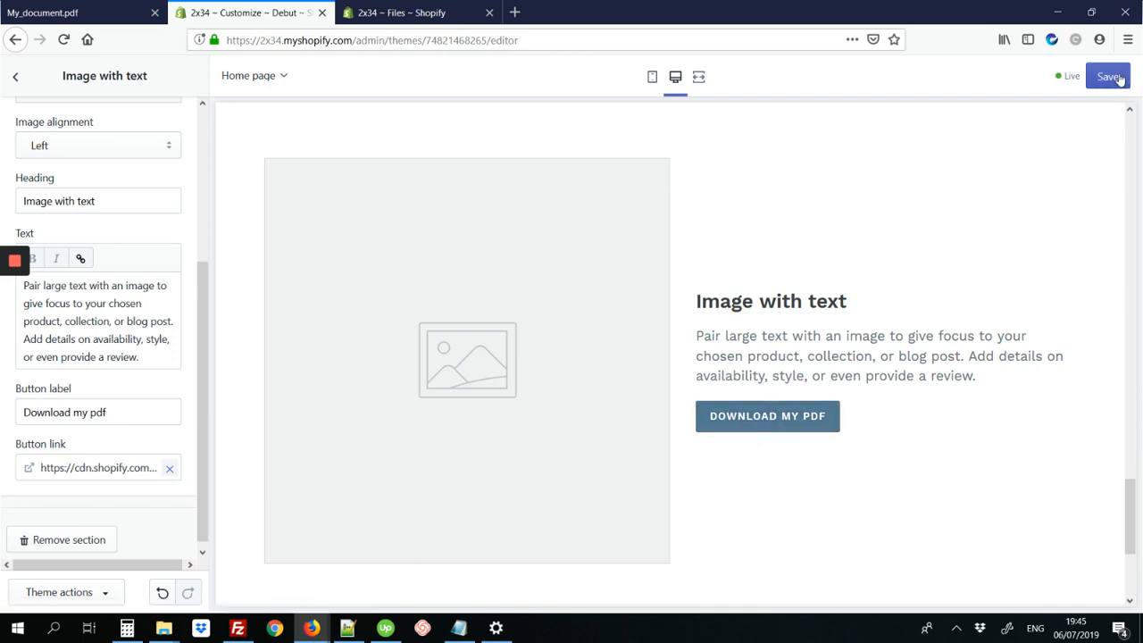
Save the home page and confirm DOWNLOAD MY PDF opens My_shopify_document.pdf on the storefront
click(1108, 76)
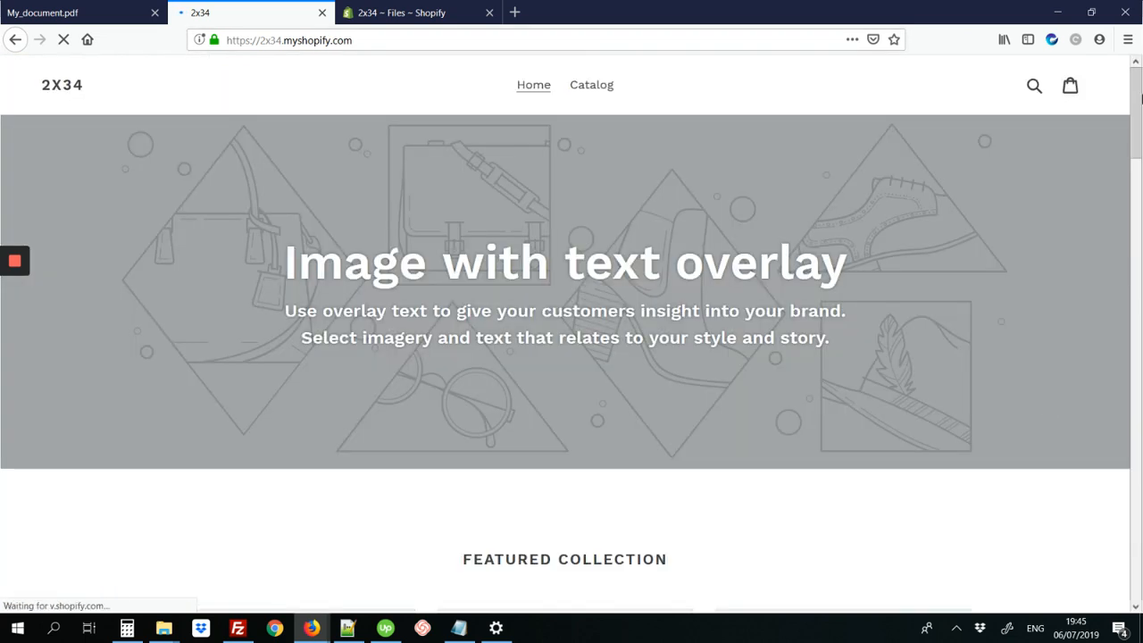
scroll(down, 3)
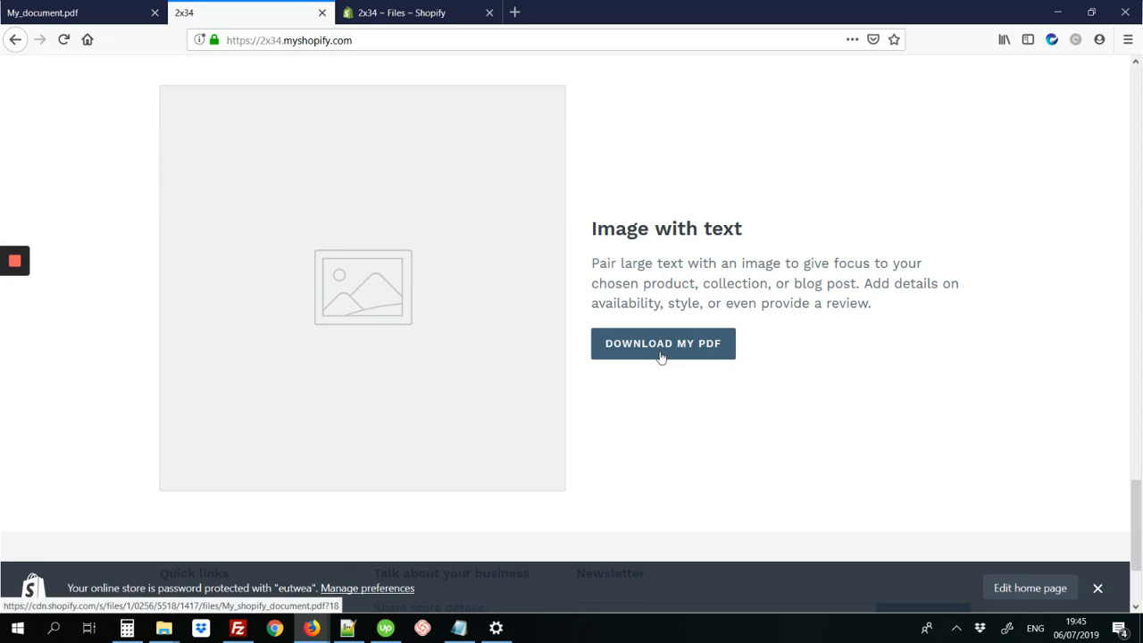
click(663, 343)
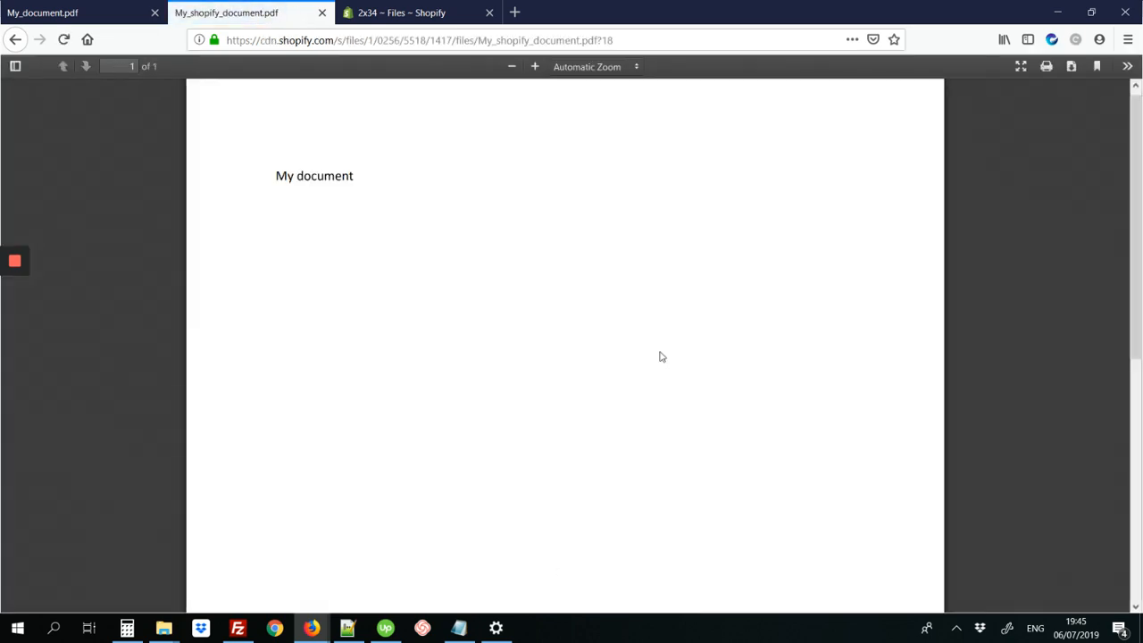